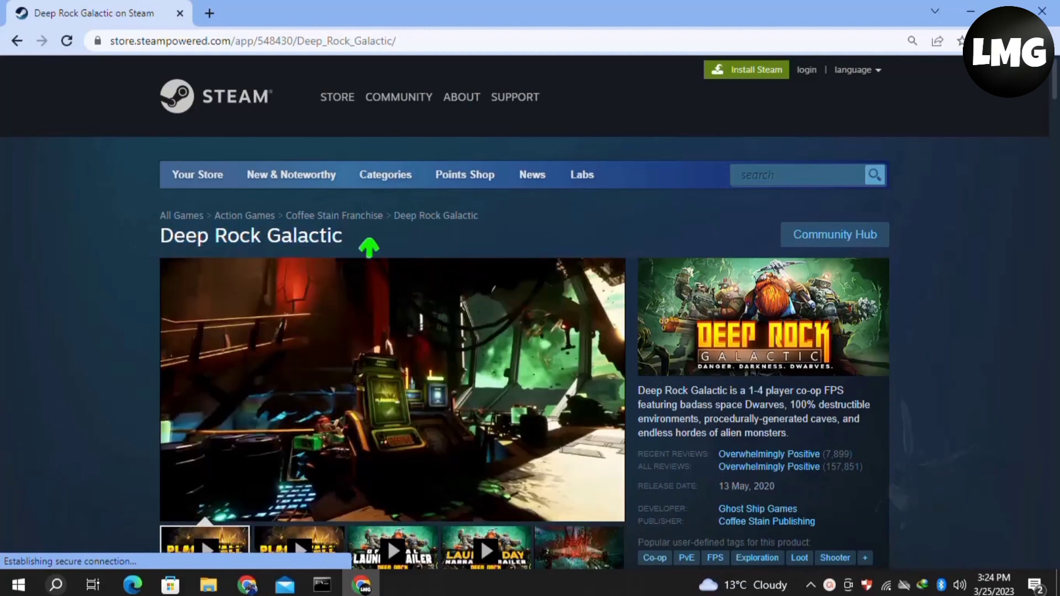
# Toggle Airplane mode on, switch Wi-Fi back on and reconnect to the wireless network.
pyautogui.scroll(-3)
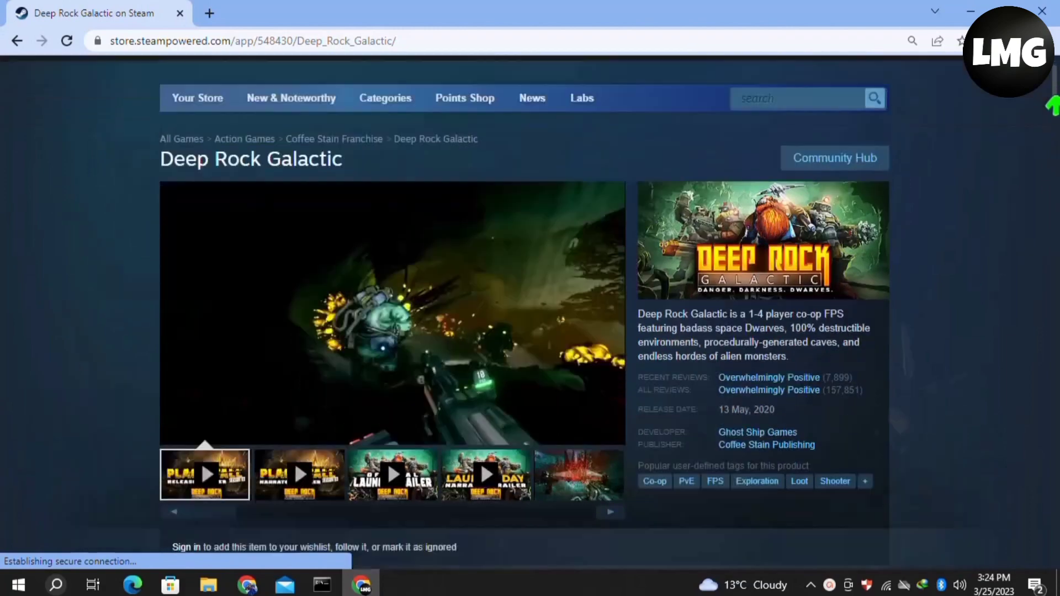
pyautogui.scroll(3)
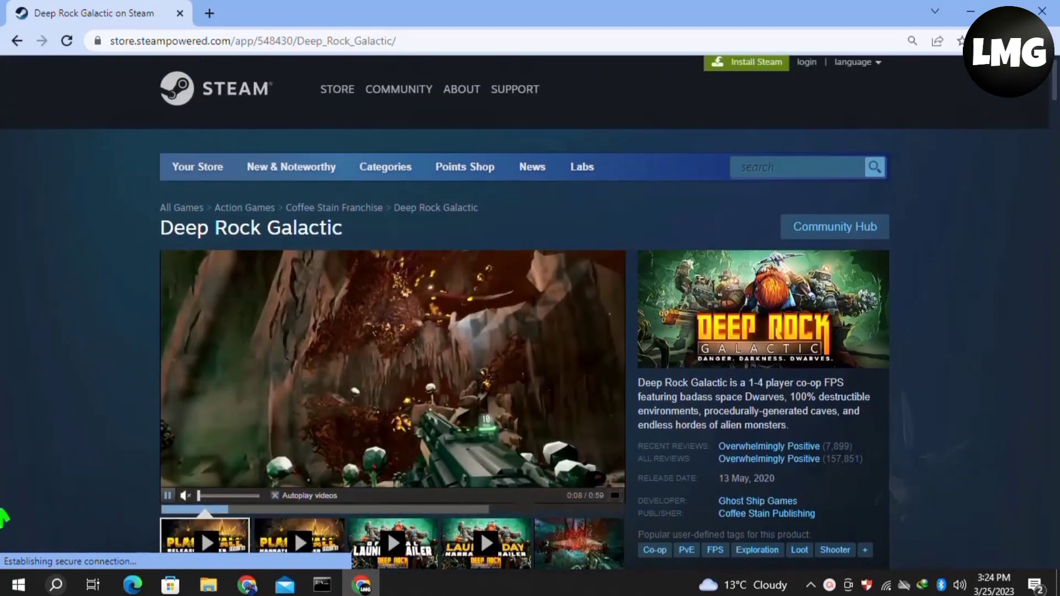
pyautogui.rightClick(12, 586)
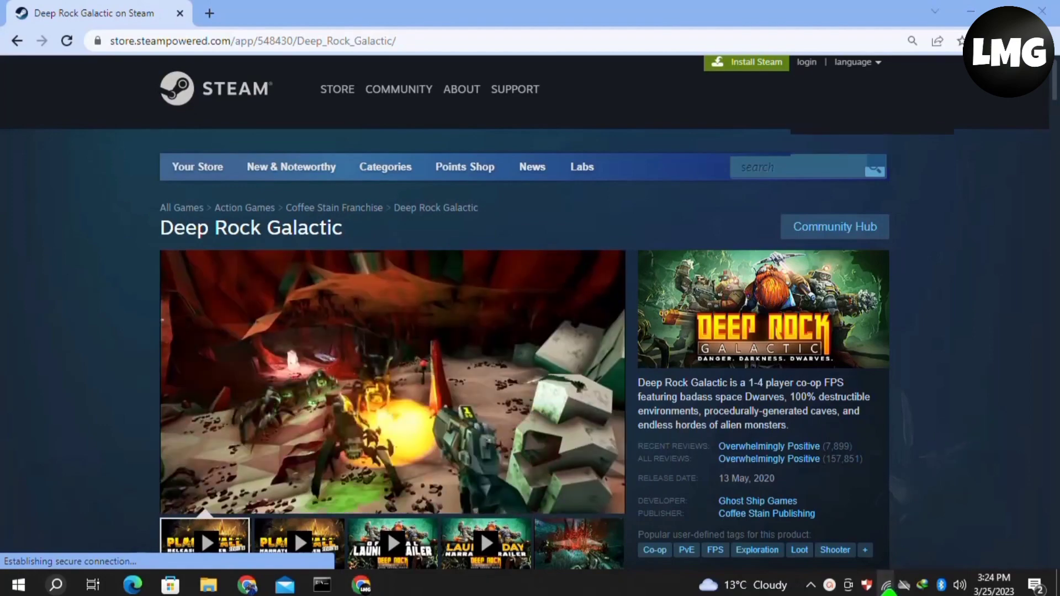
pyautogui.click(914, 585)
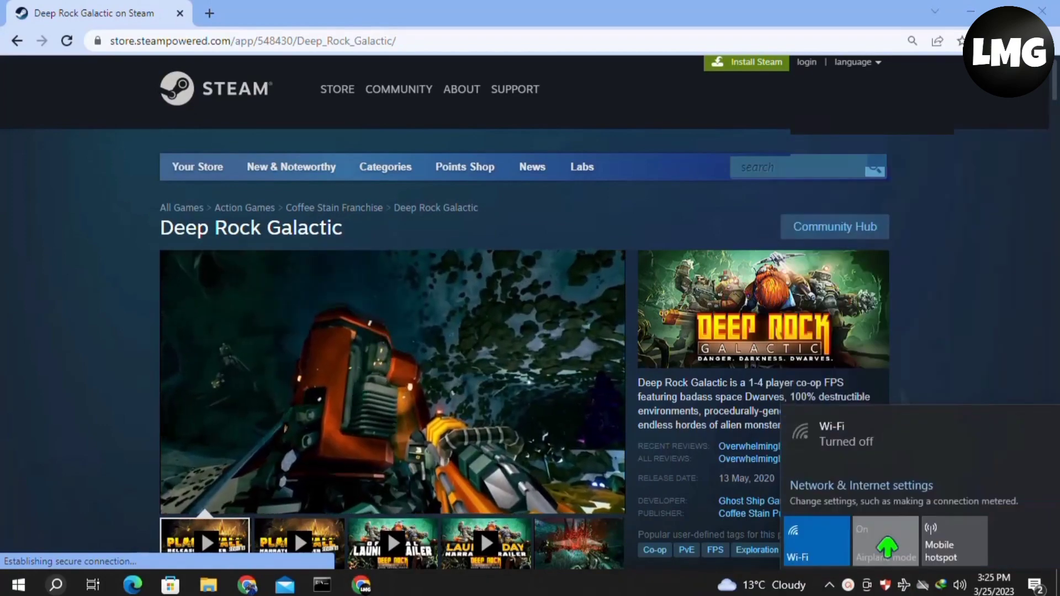
pyautogui.click(885, 541)
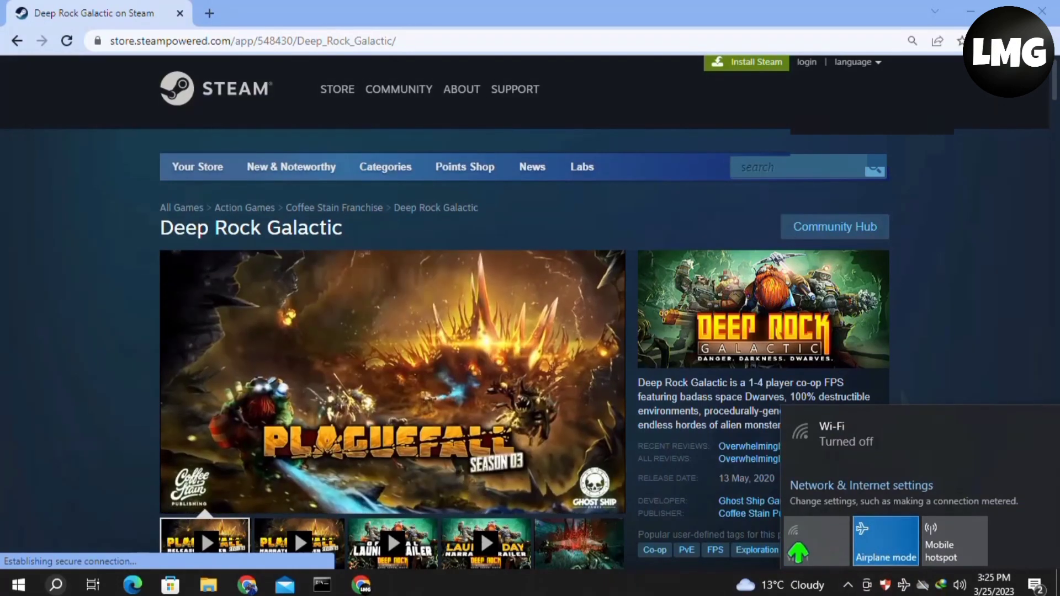
pyautogui.click(815, 542)
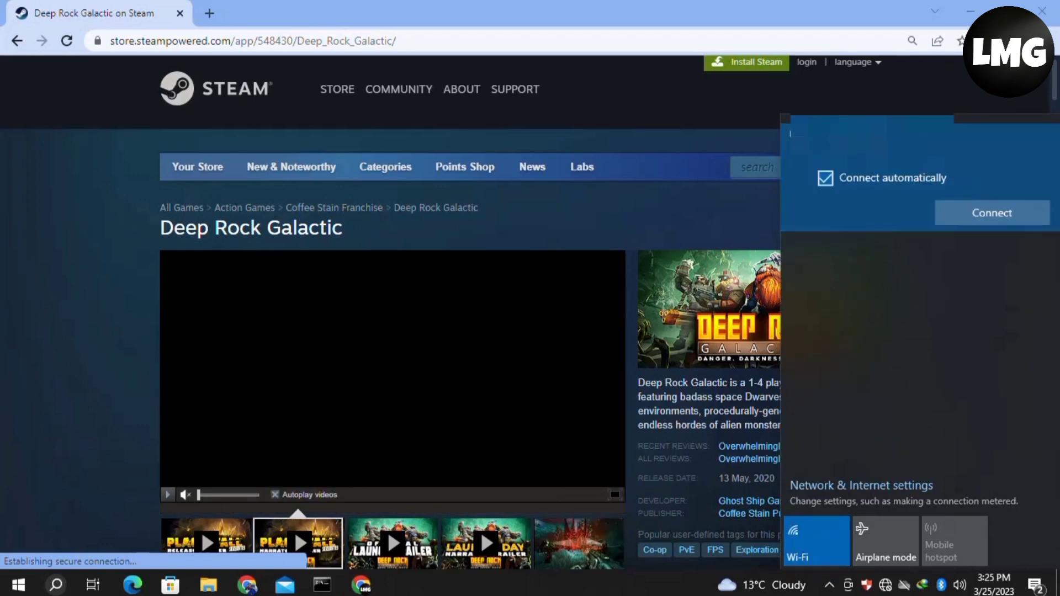
pyautogui.click(992, 212)
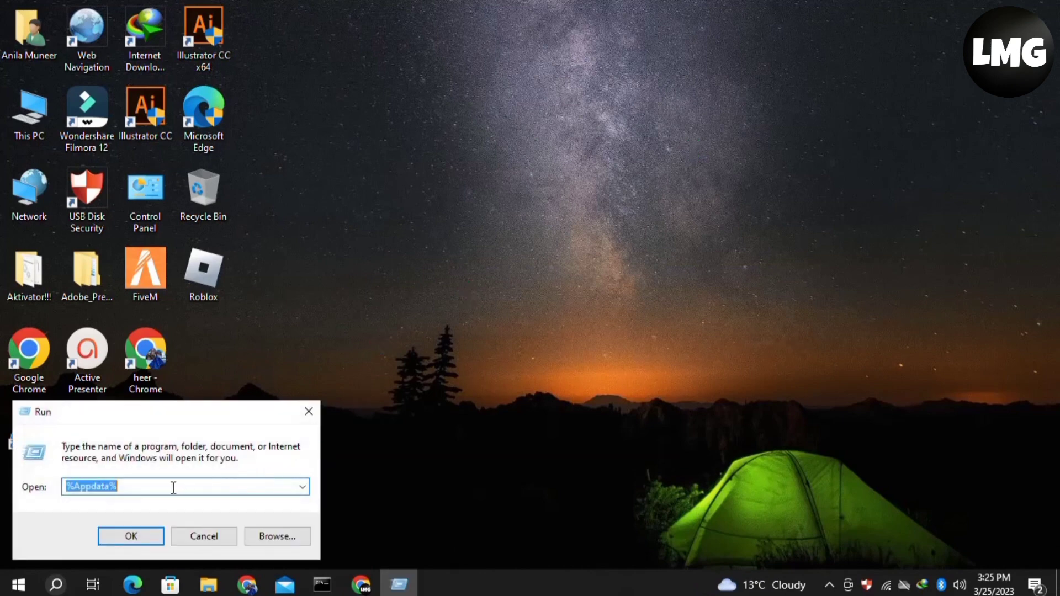
# Run %temp% to show the user's Temp folder in File Explorer.
pyautogui.write('%')
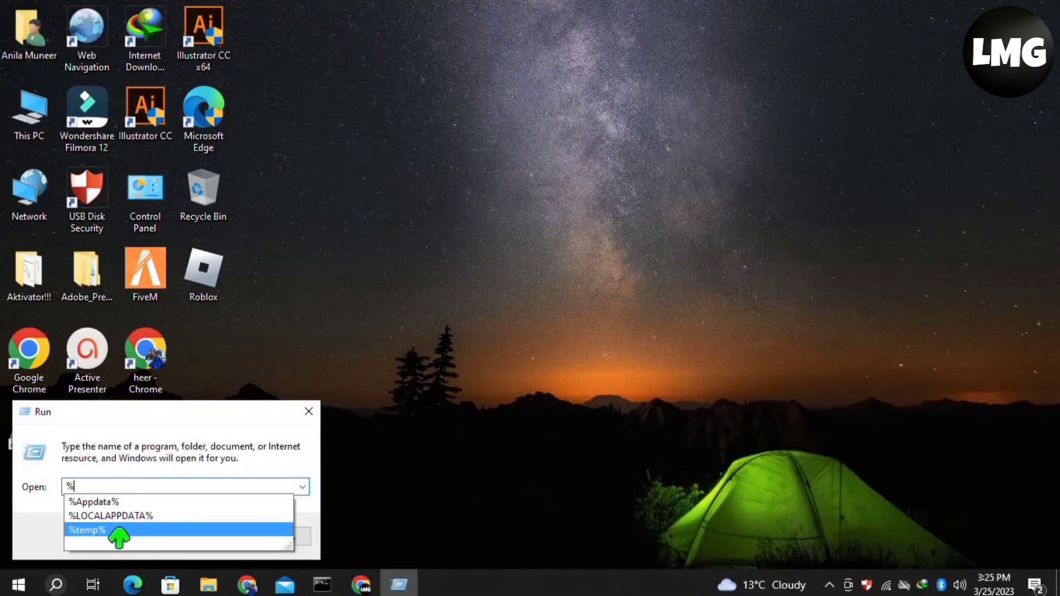
pyautogui.click(87, 530)
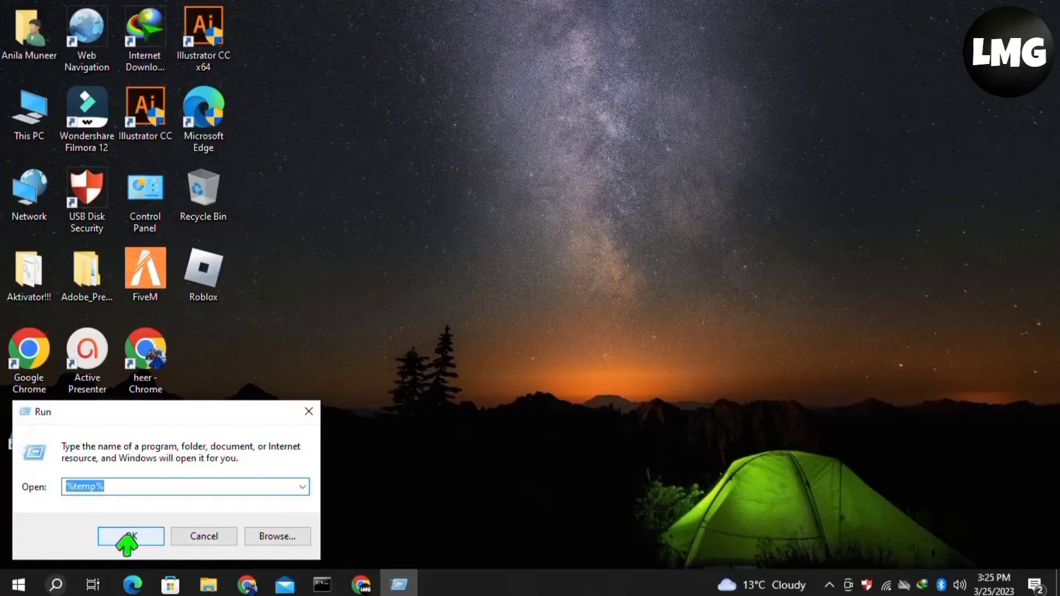
pyautogui.click(130, 537)
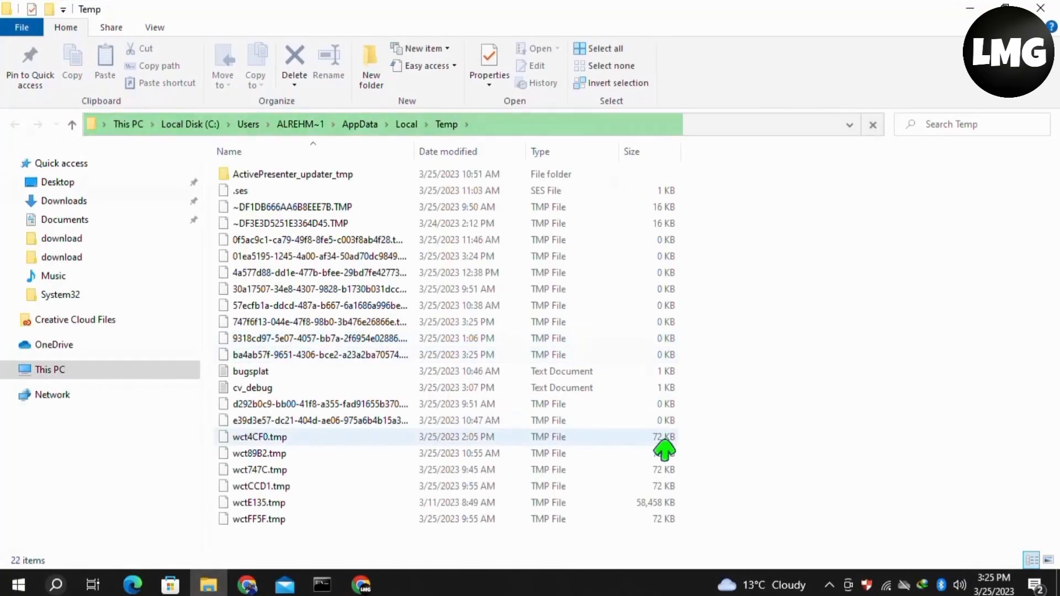
# Select all Temp files, delete them, and bring up the Recycle Bin's empty action on the desktop.
pyautogui.click(19, 369)
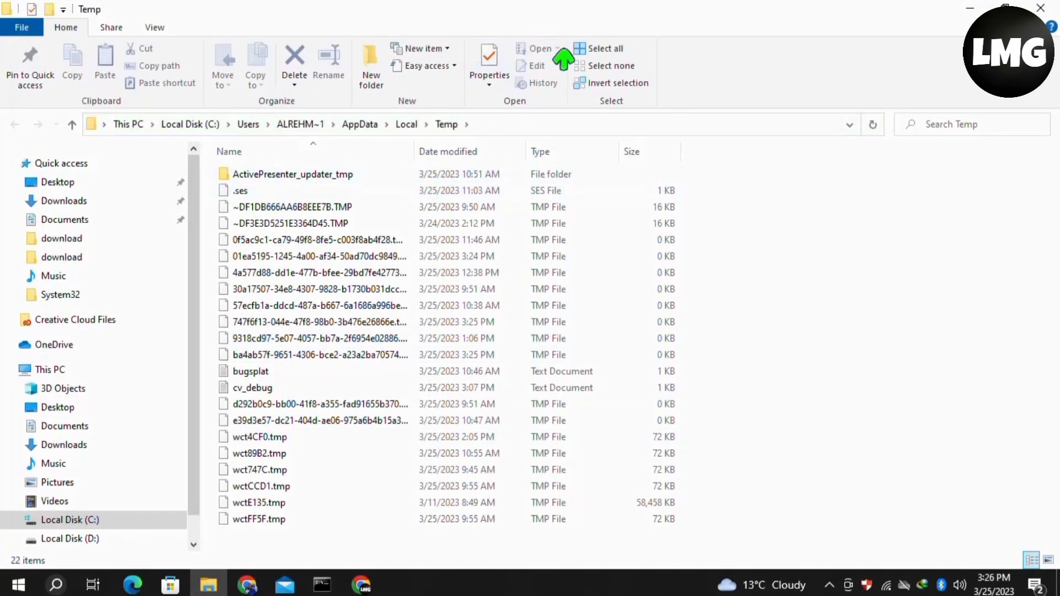
pyautogui.click(598, 48)
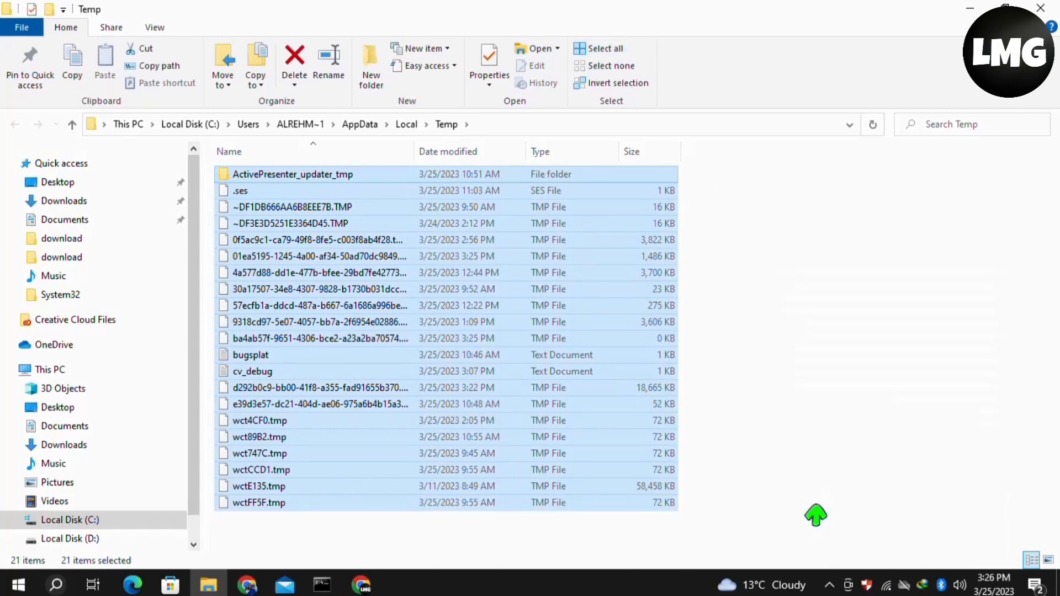
pyautogui.click(294, 66)
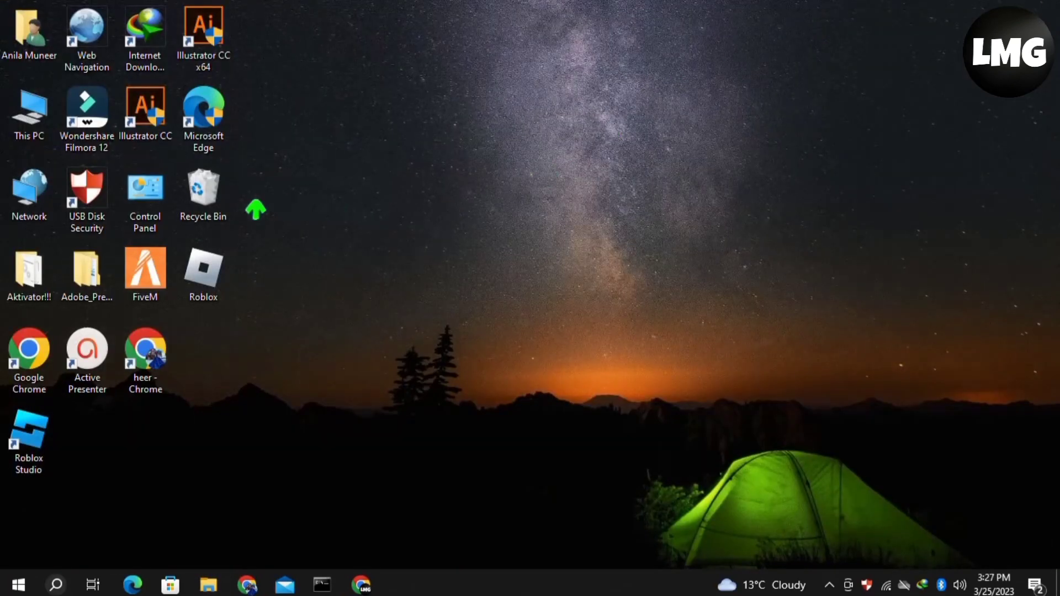
pyautogui.rightClick(202, 196)
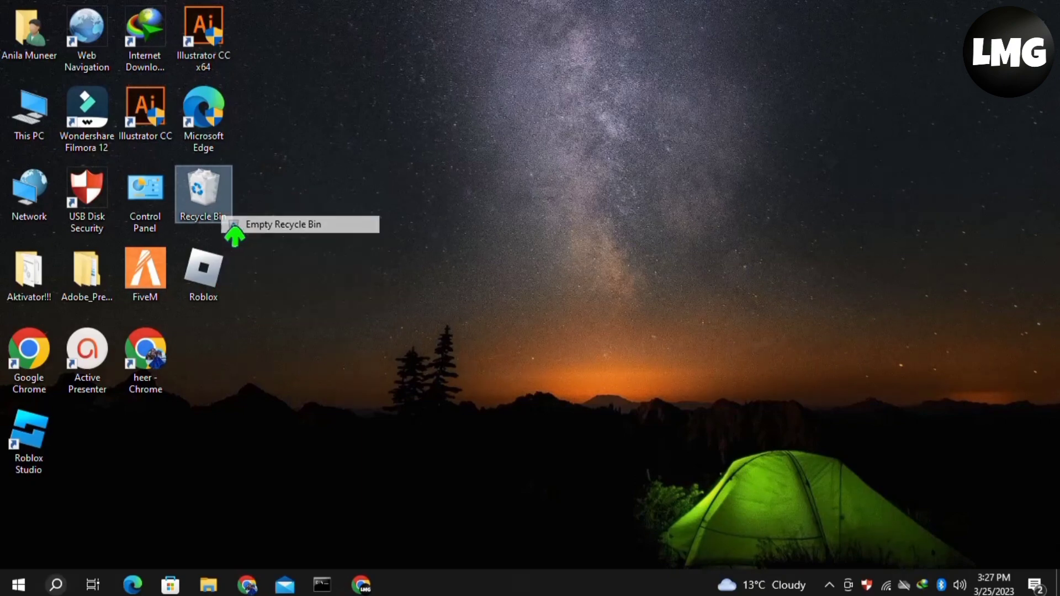